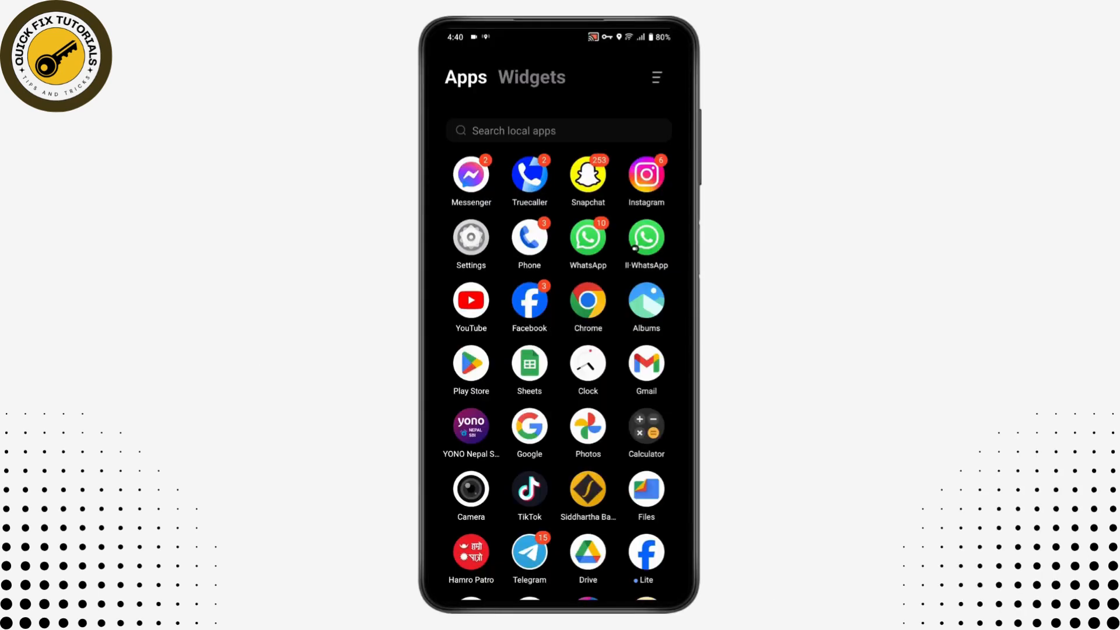
Launch Telegram from the app drawer to reach the chat list.
{"action": "left_click", "coordinate": [528, 551]}
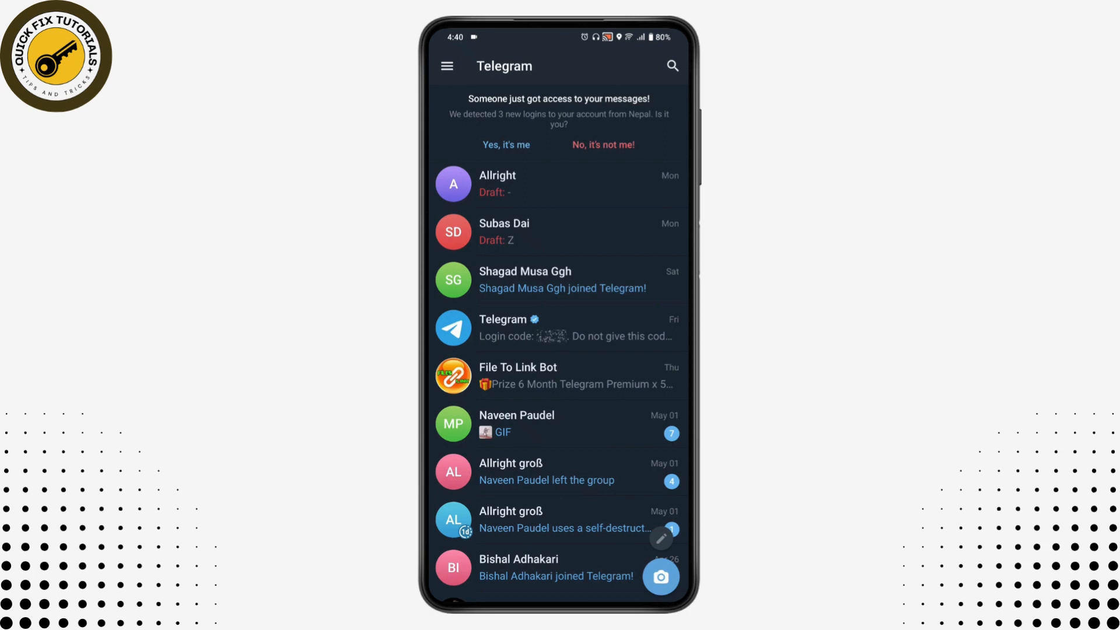
Reach the Telegram Settings page via the main menu.
{"action": "left_click", "coordinate": [446, 66]}
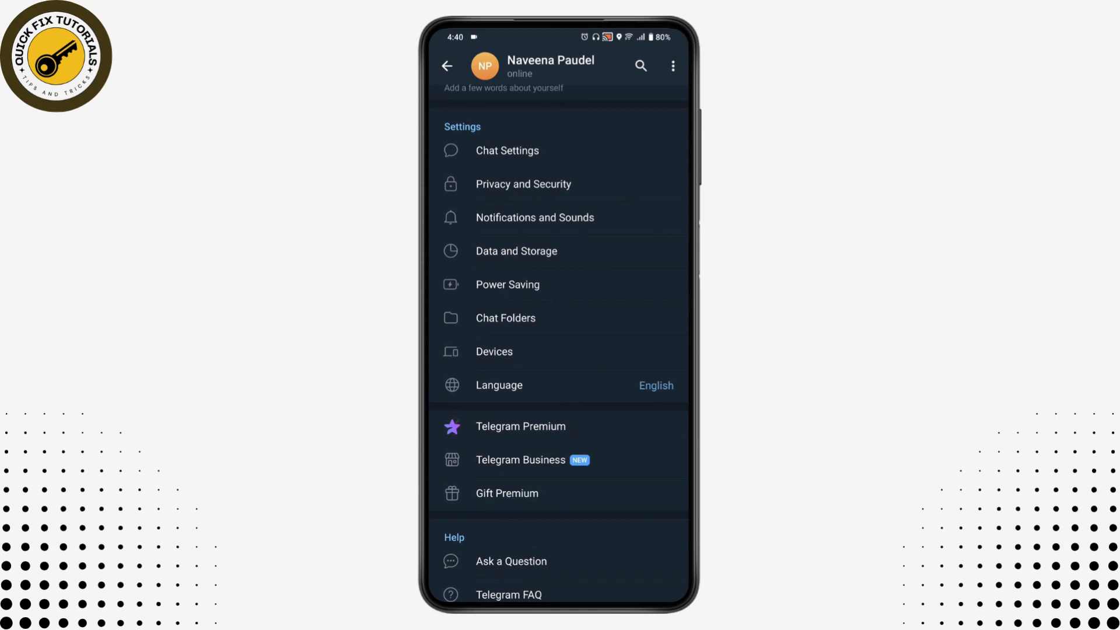
Set the interface language to Nederlands and return to the now-Dutch settings page.
{"action": "left_click", "coordinate": [498, 385]}
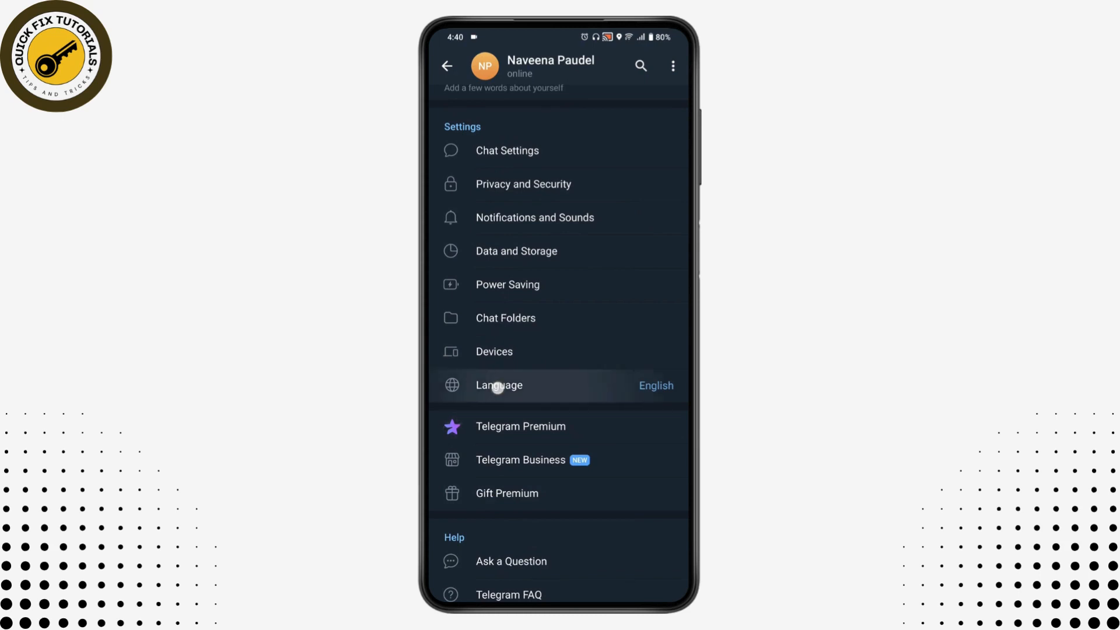
{"action": "left_click", "coordinate": [498, 385]}
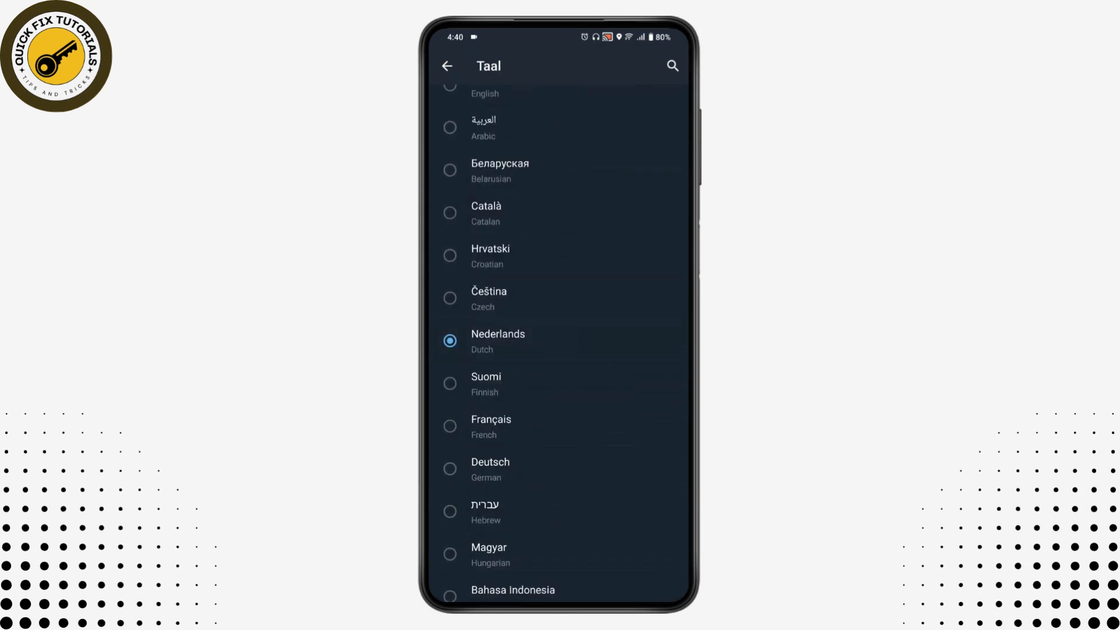
{"action": "scroll", "scroll_direction": "down", "scroll_amount": 3}
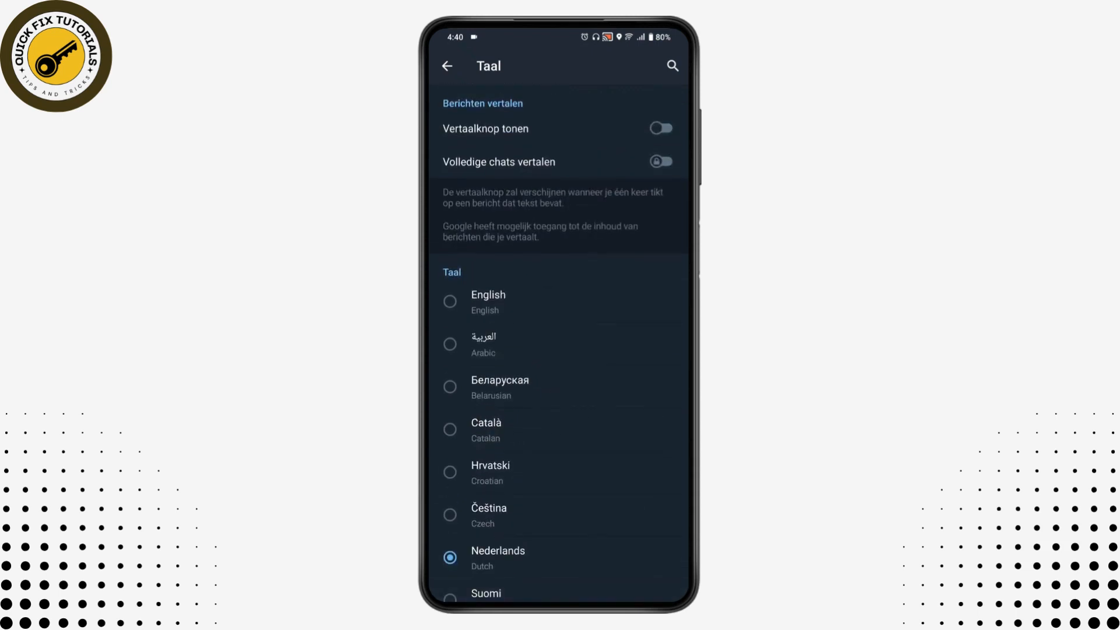
{"action": "left_click", "coordinate": [447, 66]}
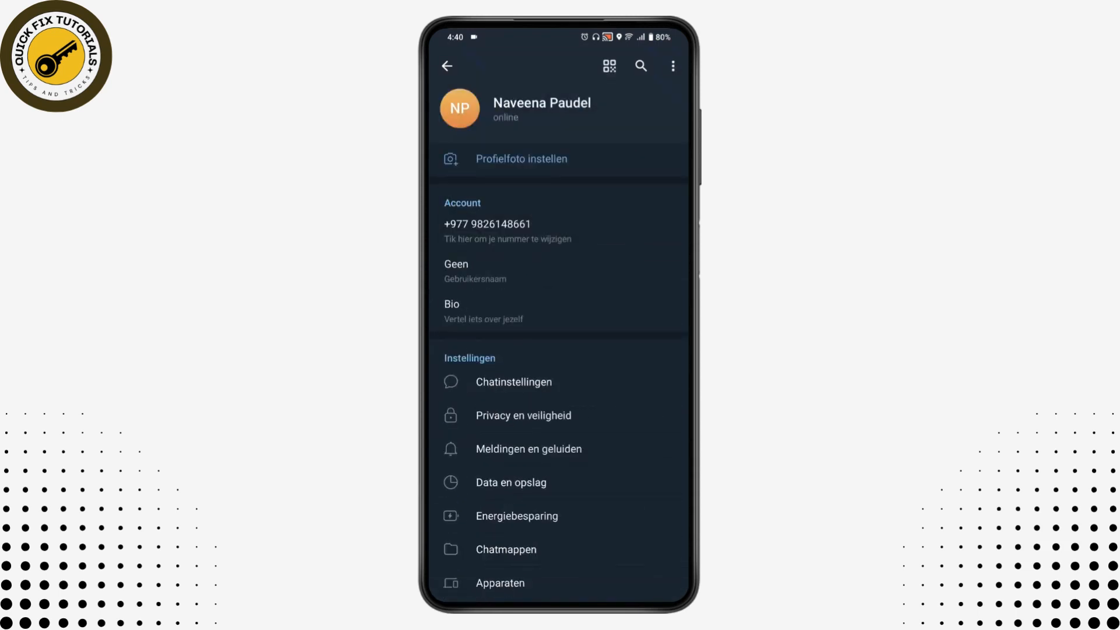
Set the interface language back to English via Taal and return to settings.
{"action": "scroll", "scroll_direction": "down", "scroll_amount": 3}
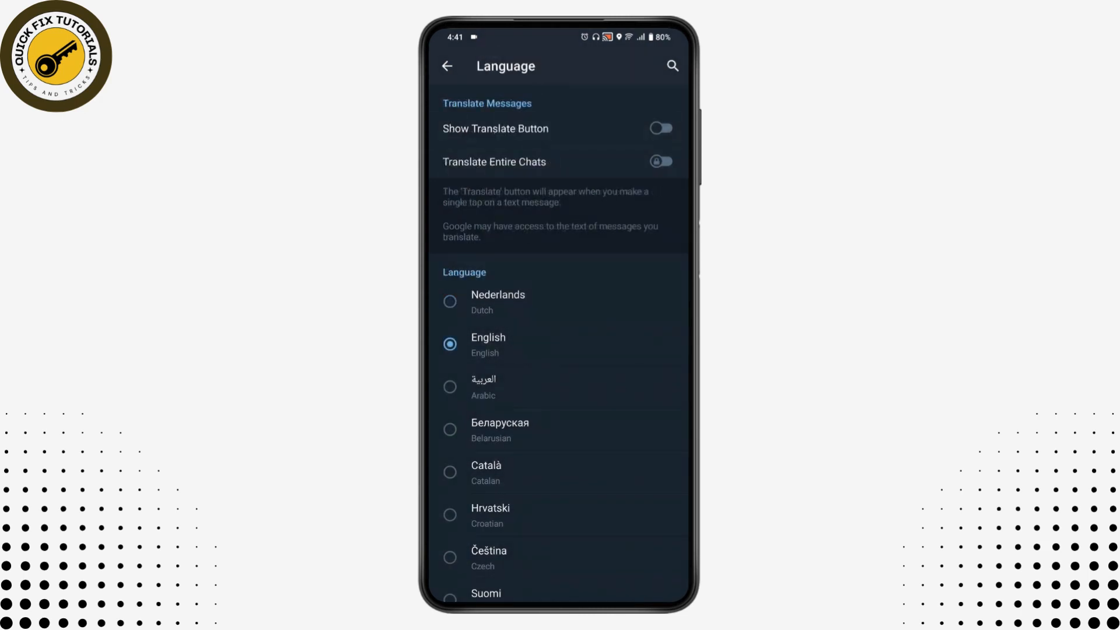
{"action": "left_click", "coordinate": [447, 65]}
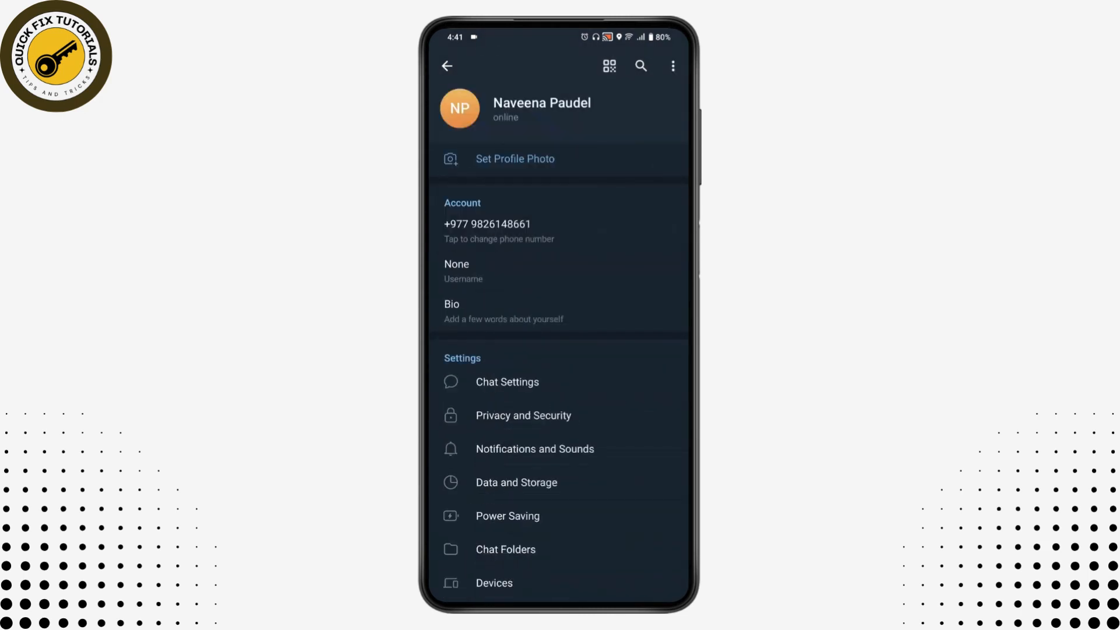